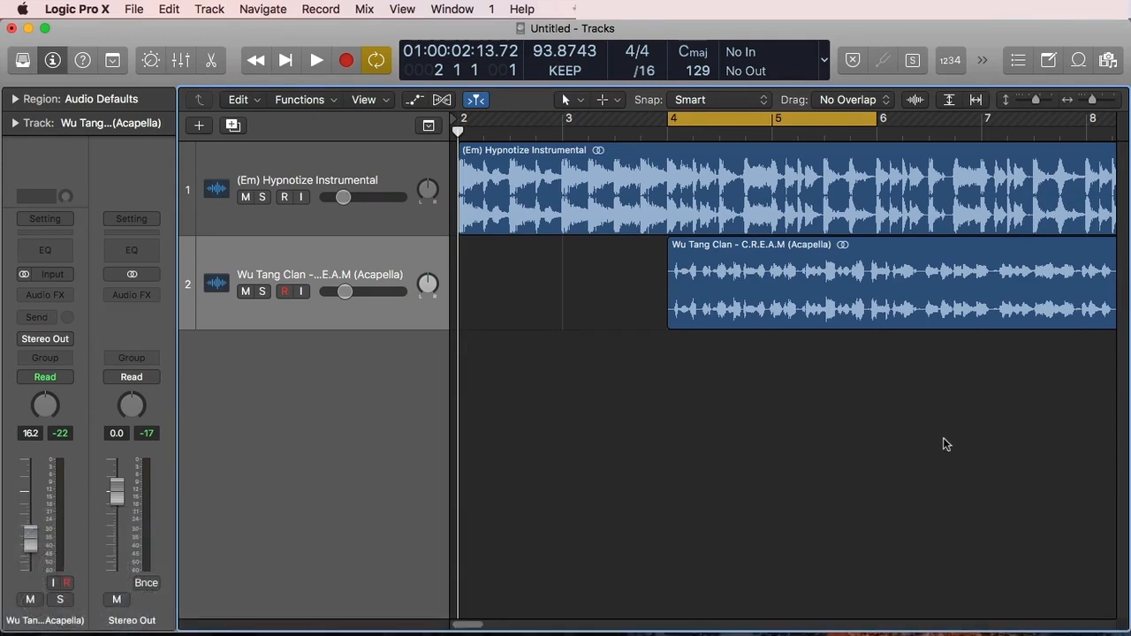
mouse_move(824, 449)
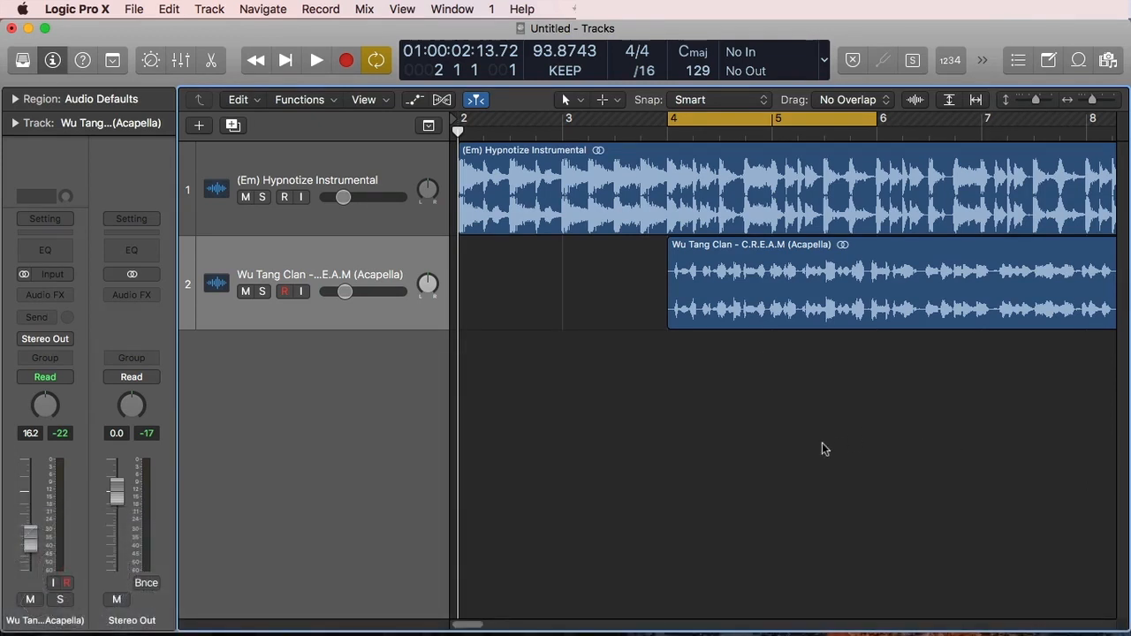
mouse_move(627, 226)
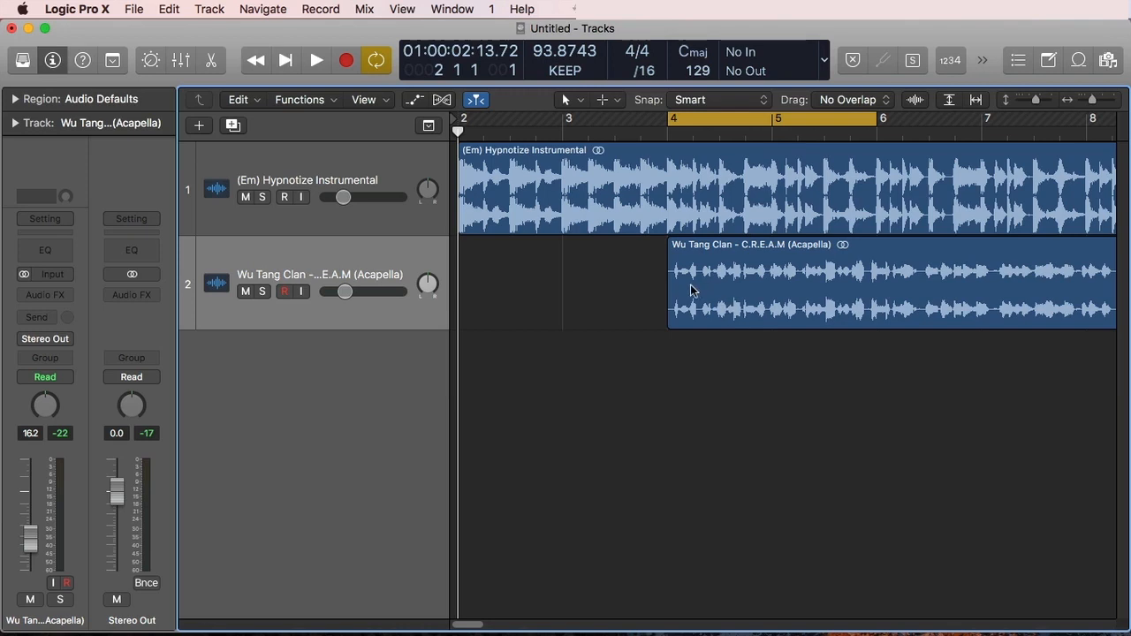
mouse_move(796, 430)
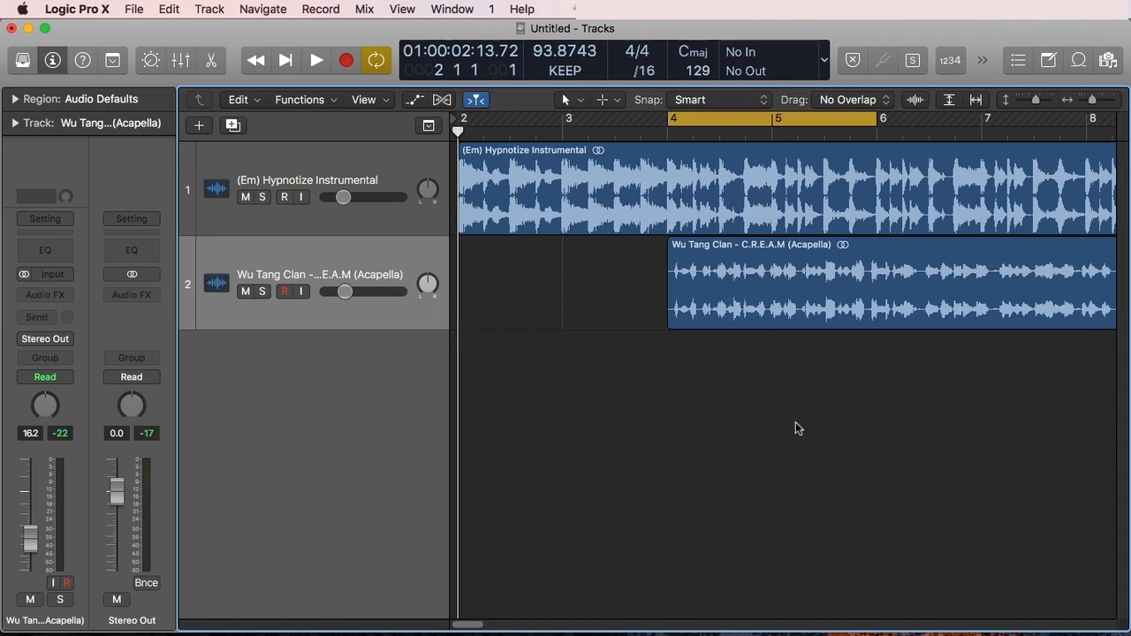
- Set the project's Smart Tempo mode to keep the project tempo unchanged
click(314, 60)
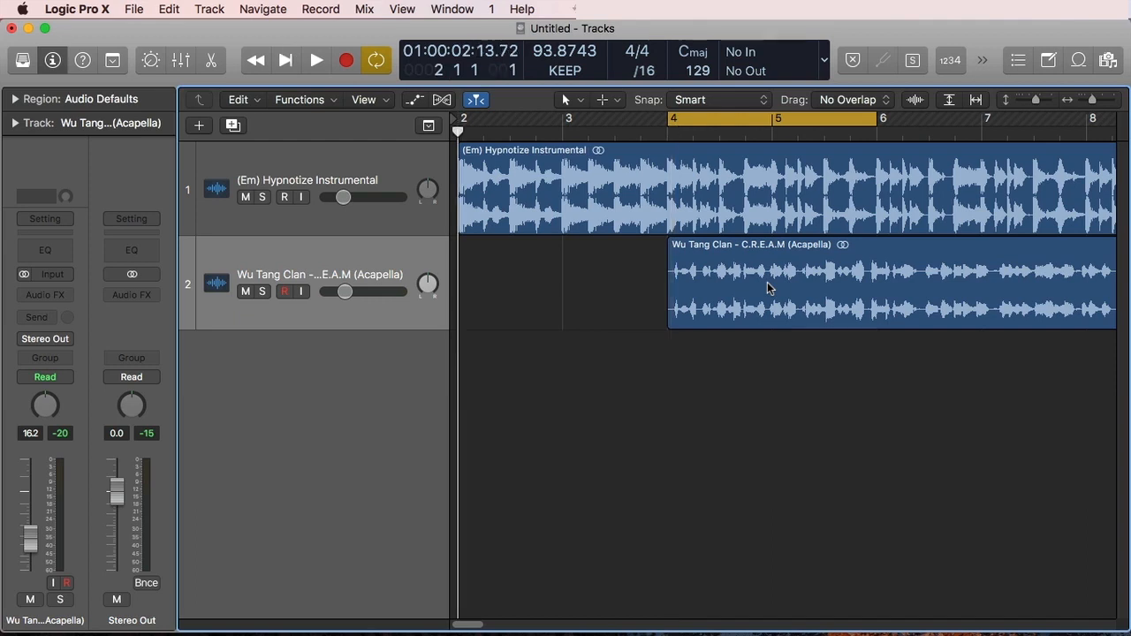
mouse_move(748, 290)
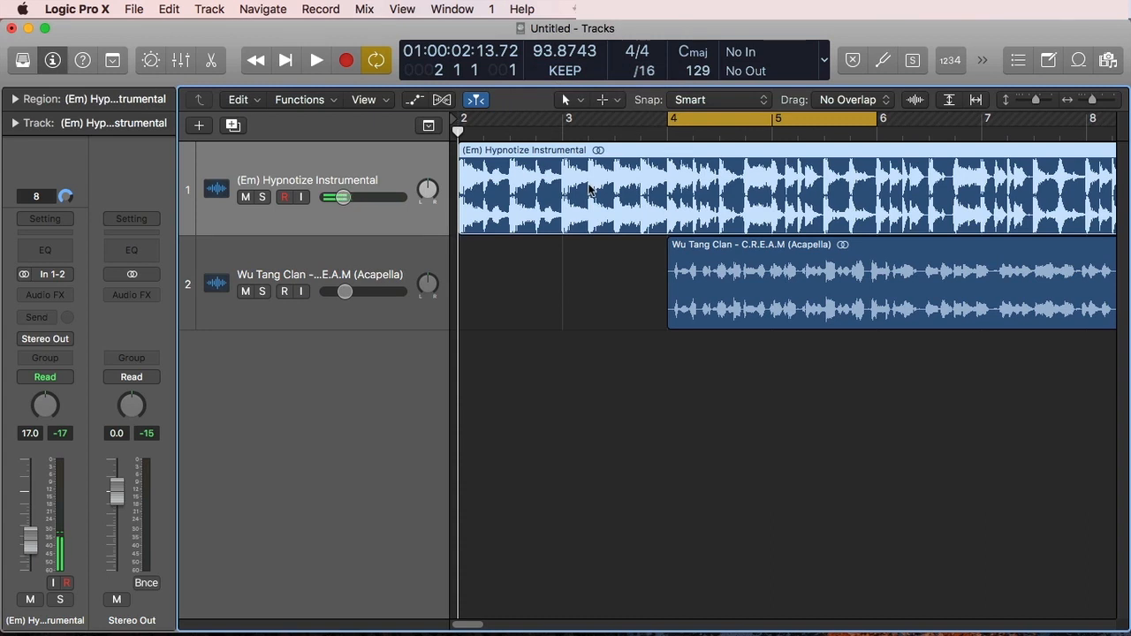
click(565, 70)
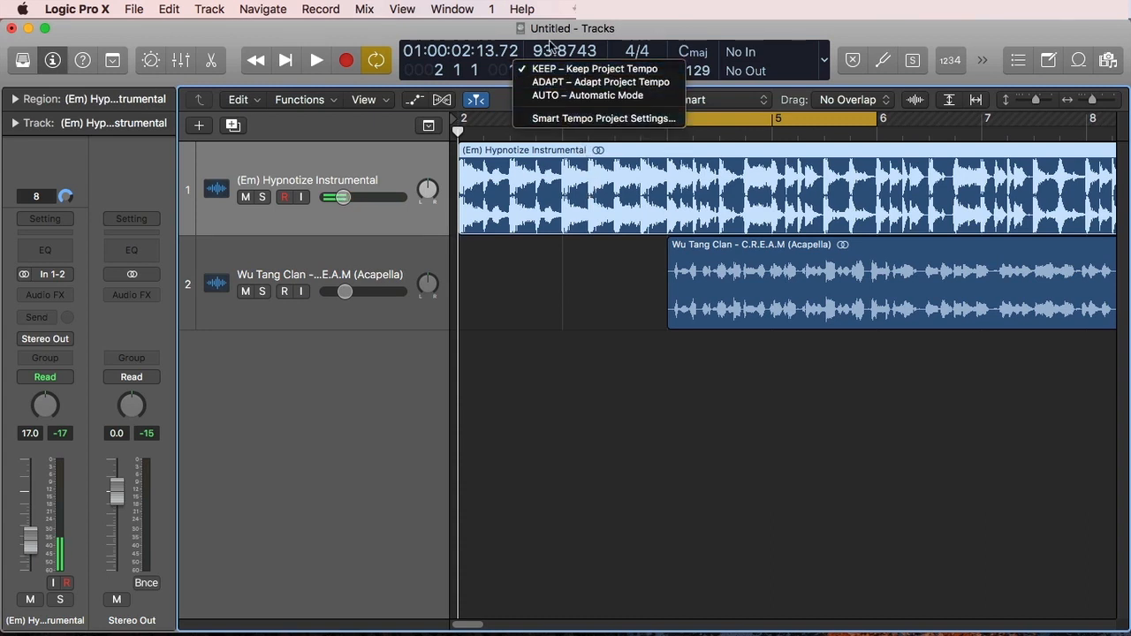
click(594, 67)
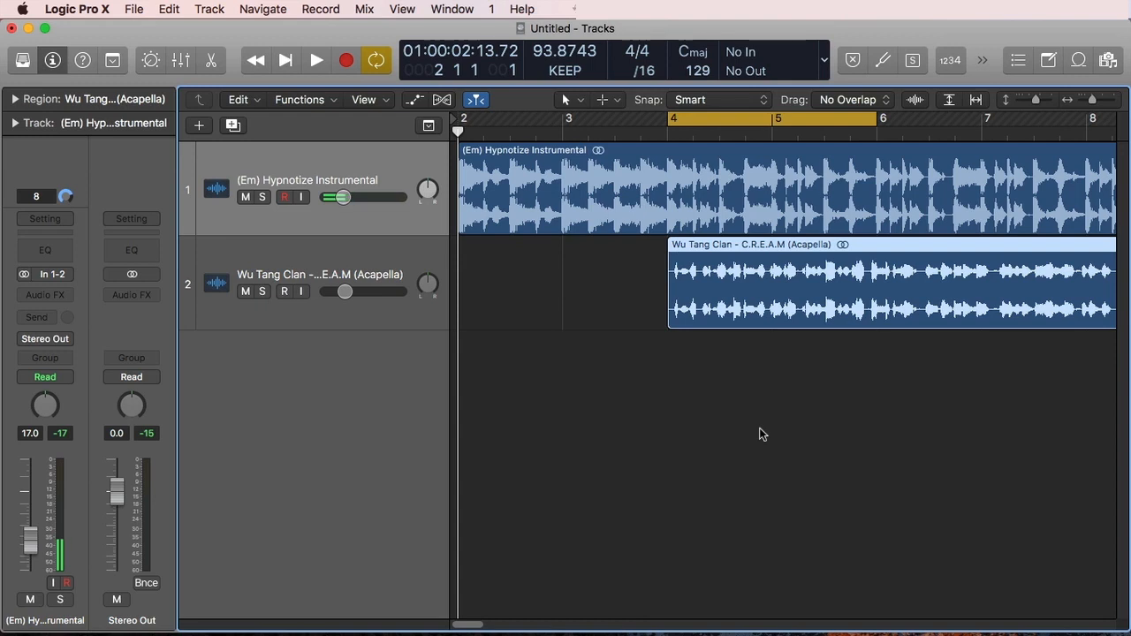
mouse_move(774, 349)
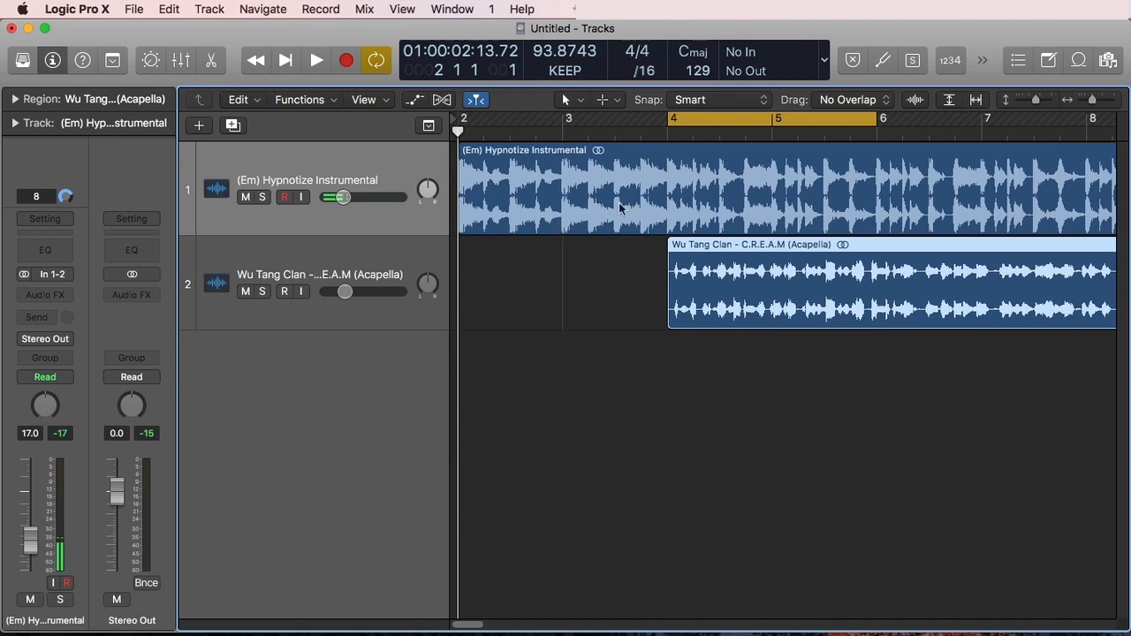
mouse_move(666, 141)
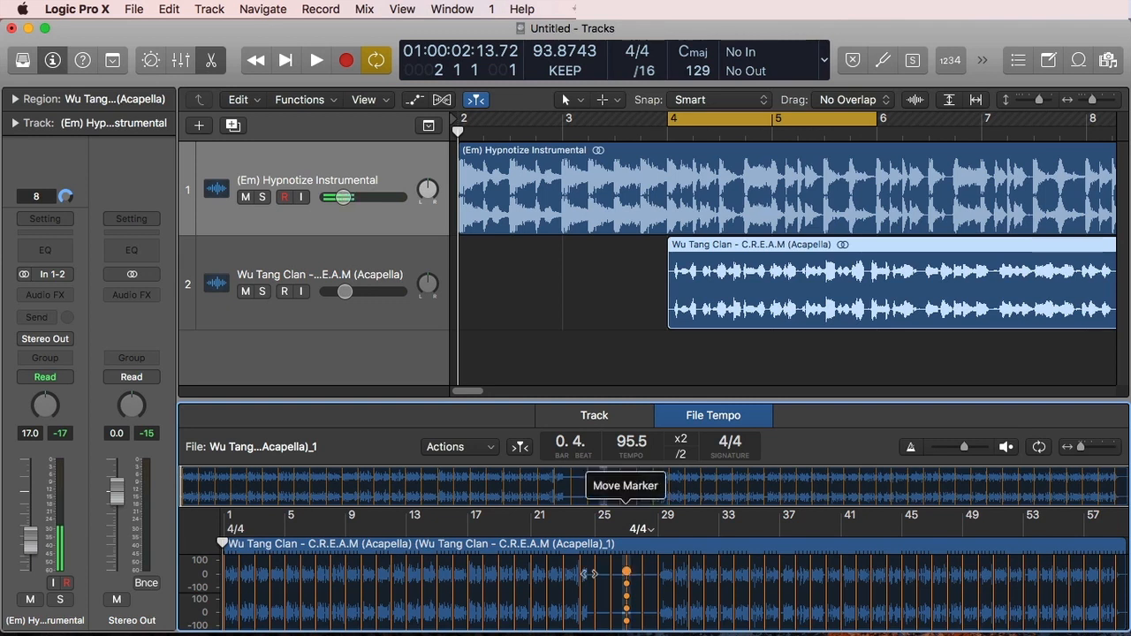
- Shift and stretch beat markers in the acapella's 95.5 BPM file tempo map, then select the region
drag(626, 574, 734, 574)
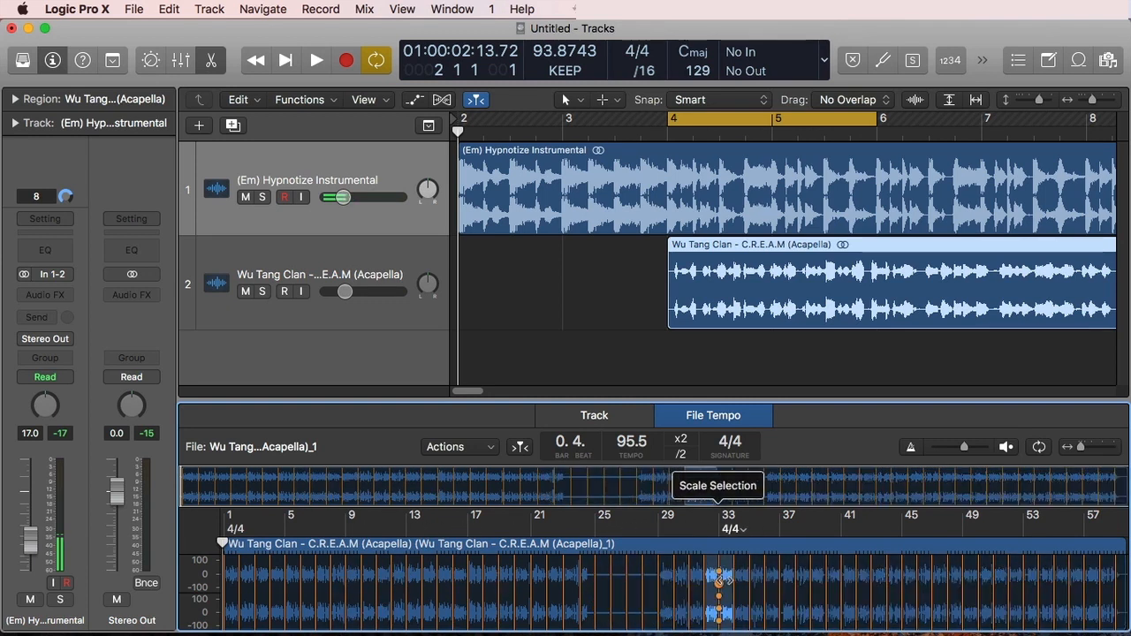
drag(721, 583, 795, 583)
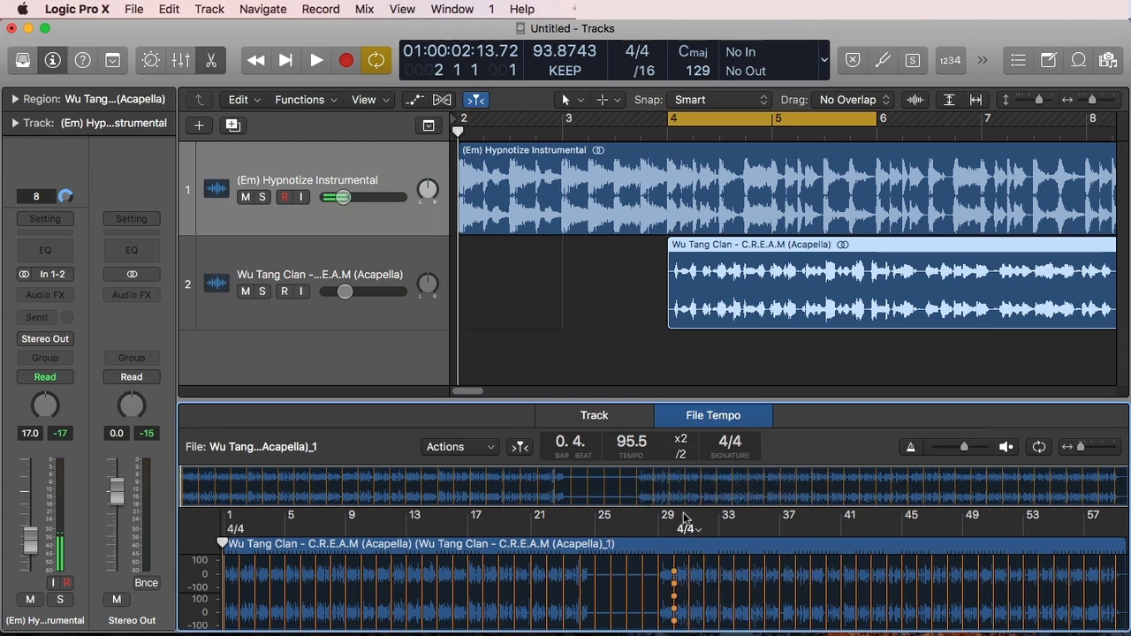
mouse_move(731, 352)
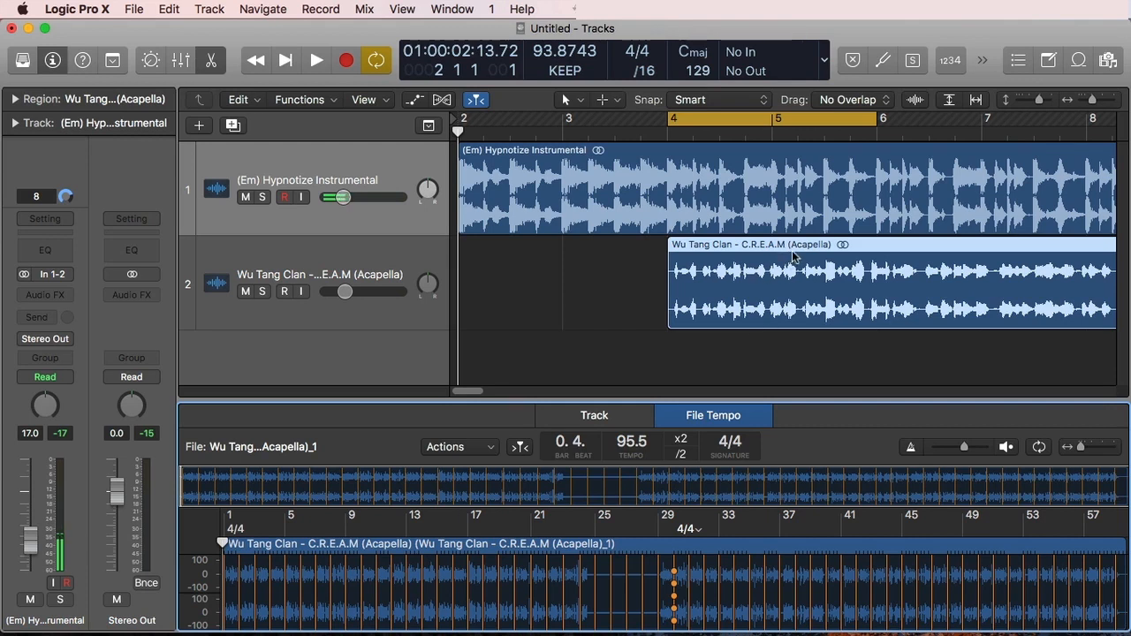
click(458, 446)
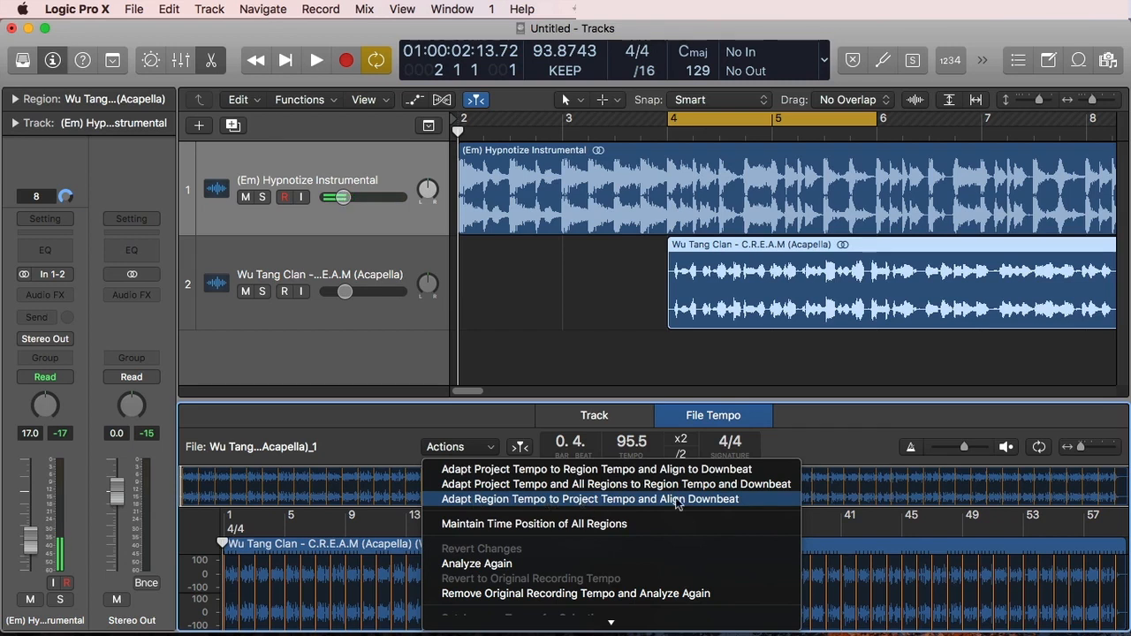
mouse_move(739, 502)
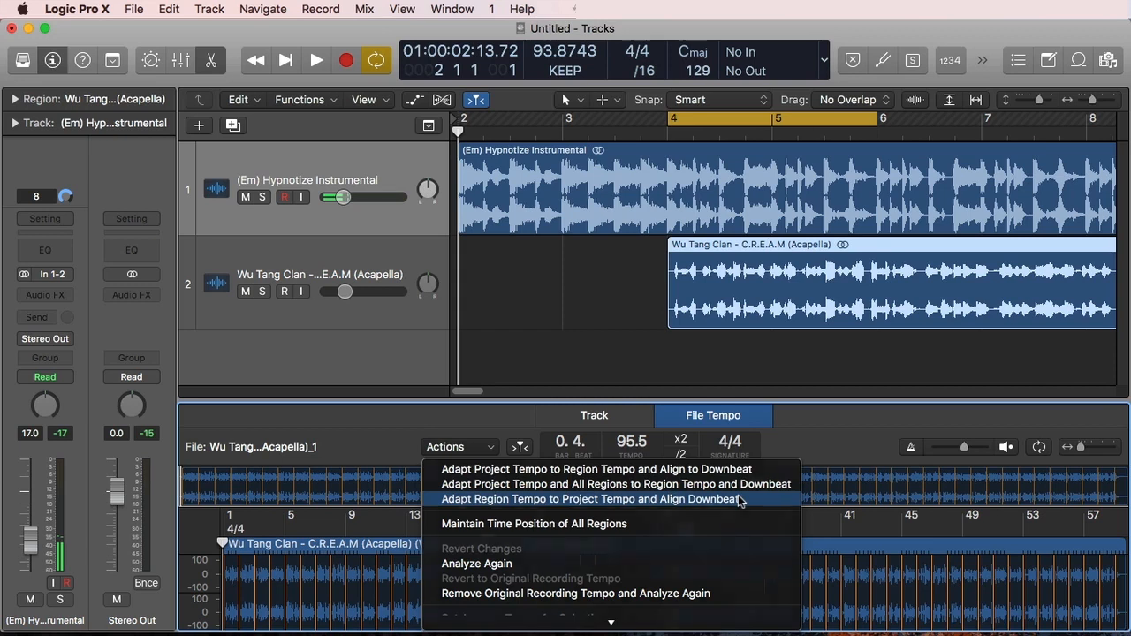
- Adapt the acapella region to the project tempo and align its downbeat via Actions
click(590, 498)
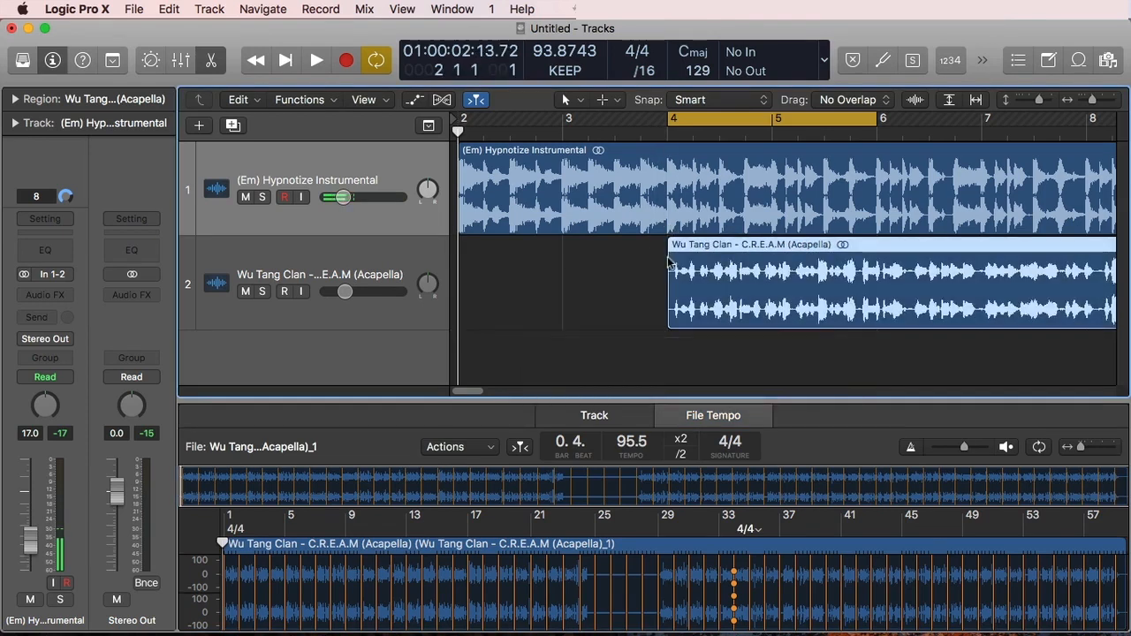
mouse_move(619, 325)
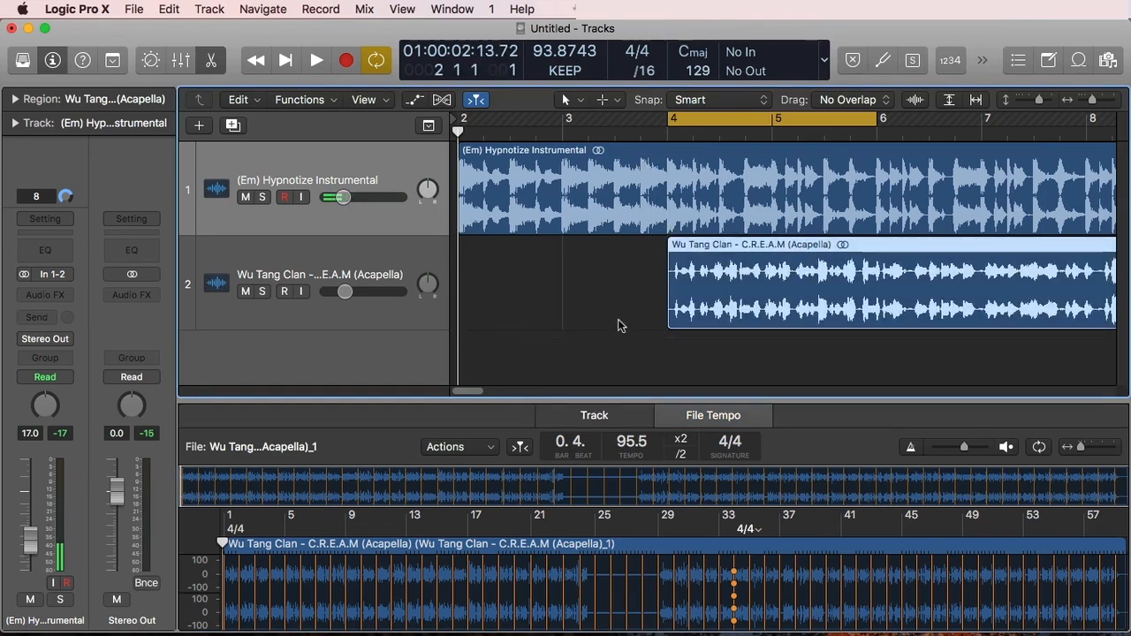
click(314, 60)
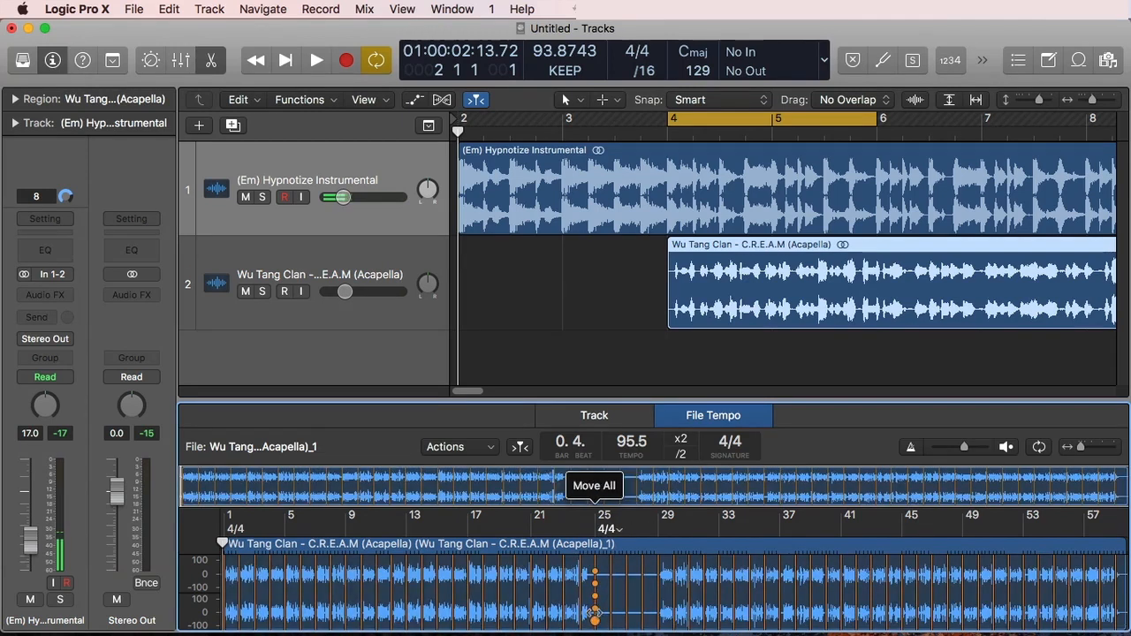
- Move a single beat marker so the acapella's 4/4 downbeat falls later
drag(593, 583, 643, 569)
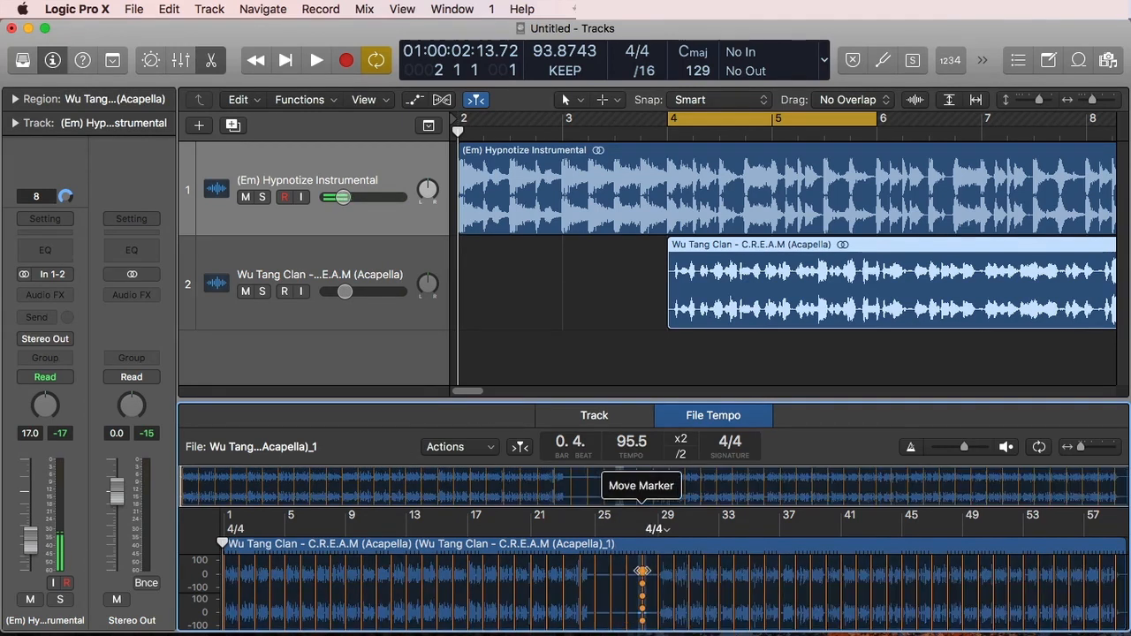